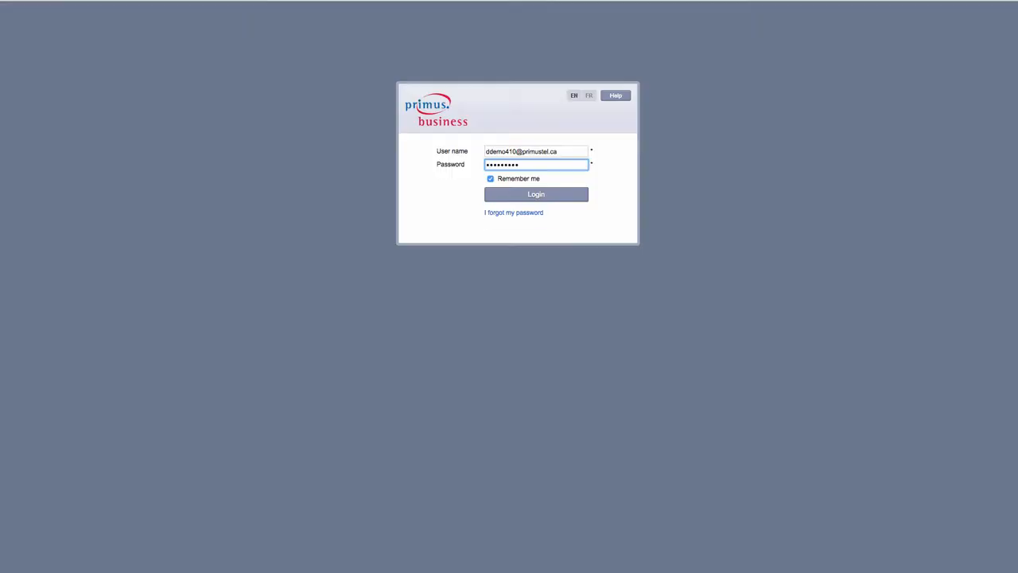
Step: Log in, switch to Advanced View, and open Admin Settings' Button Assignment page
left_click(535, 194)
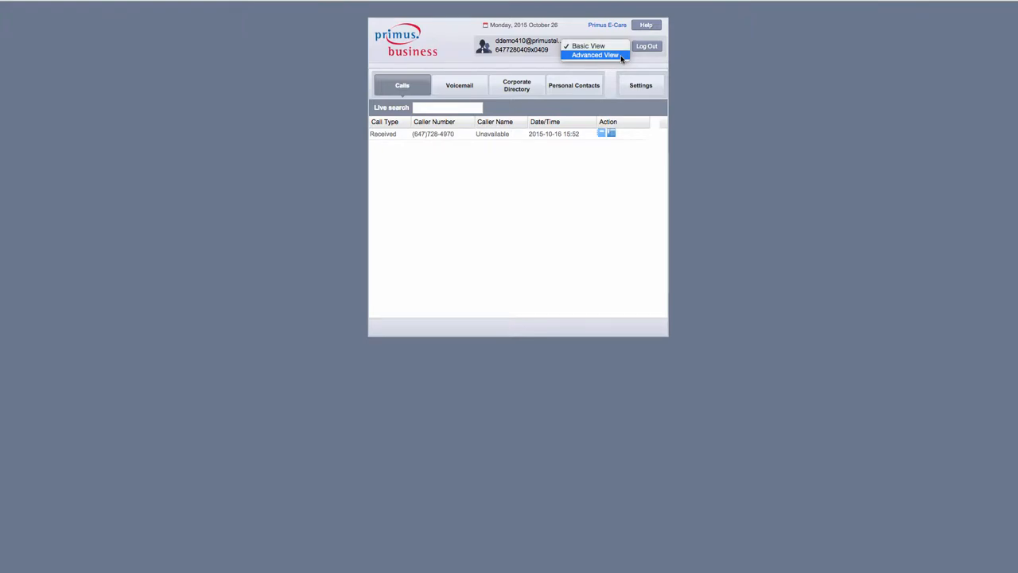
left_click(594, 55)
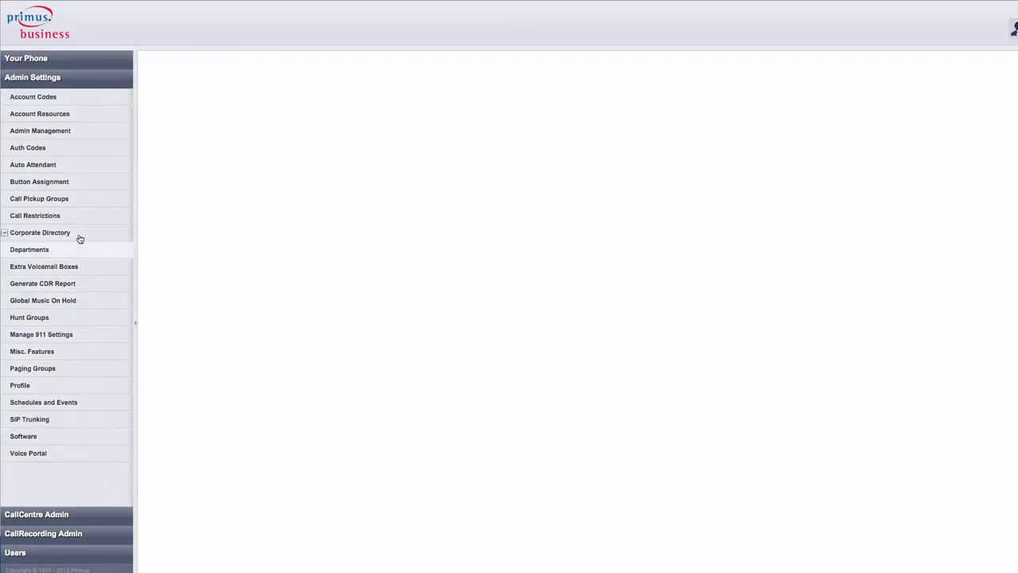
left_click(39, 181)
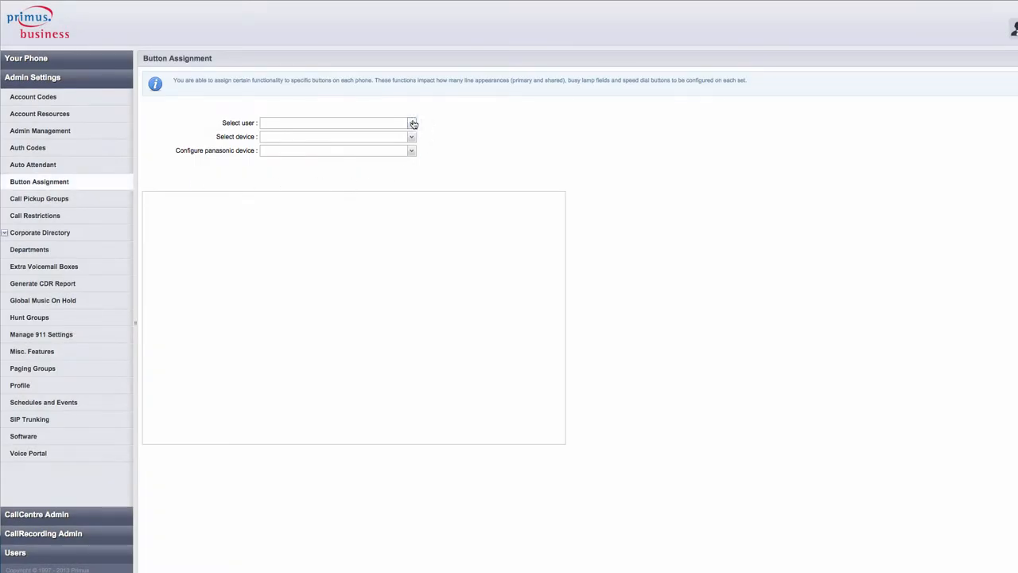
Step: Select Receptionist Toronto's Polycom VVX 500 and bring up Button 9's Assign button dialog
left_click(332, 122)
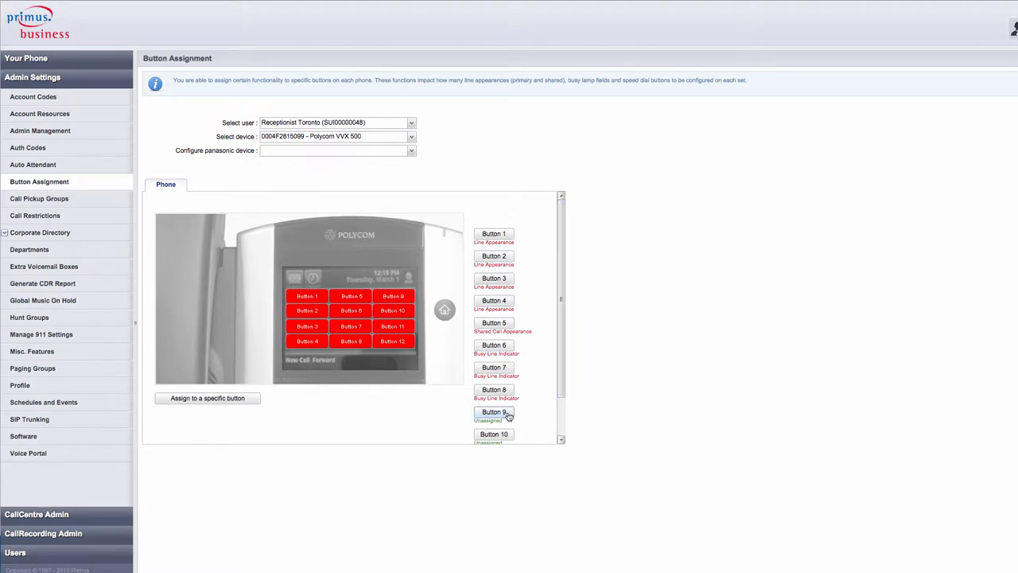
left_click(494, 413)
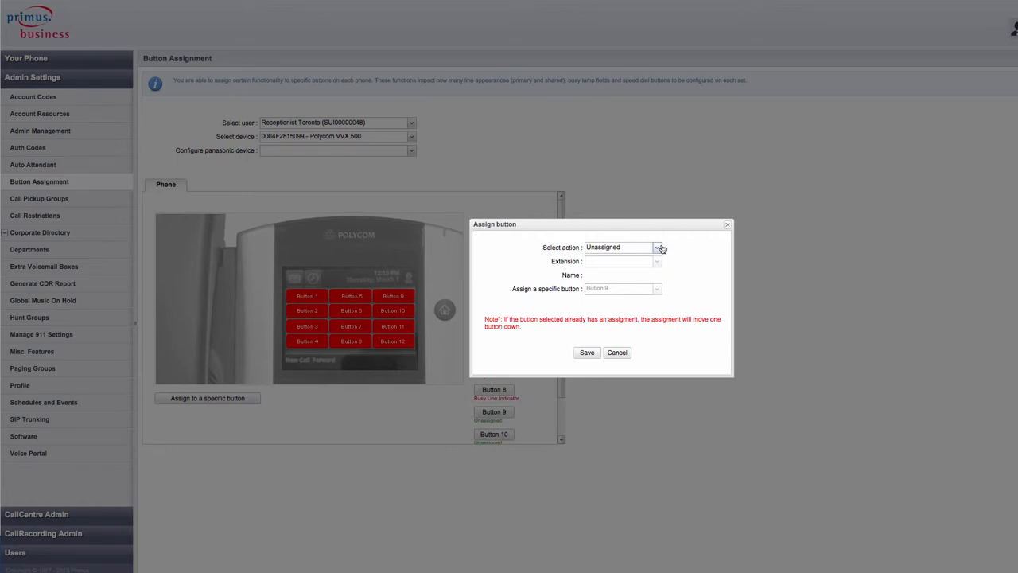
left_click(657, 247)
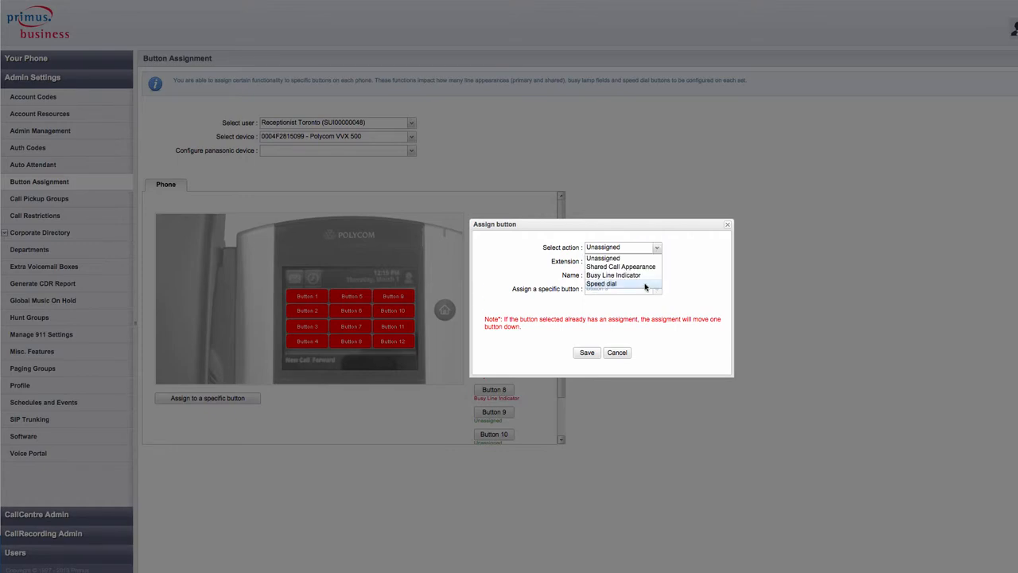
left_click(601, 284)
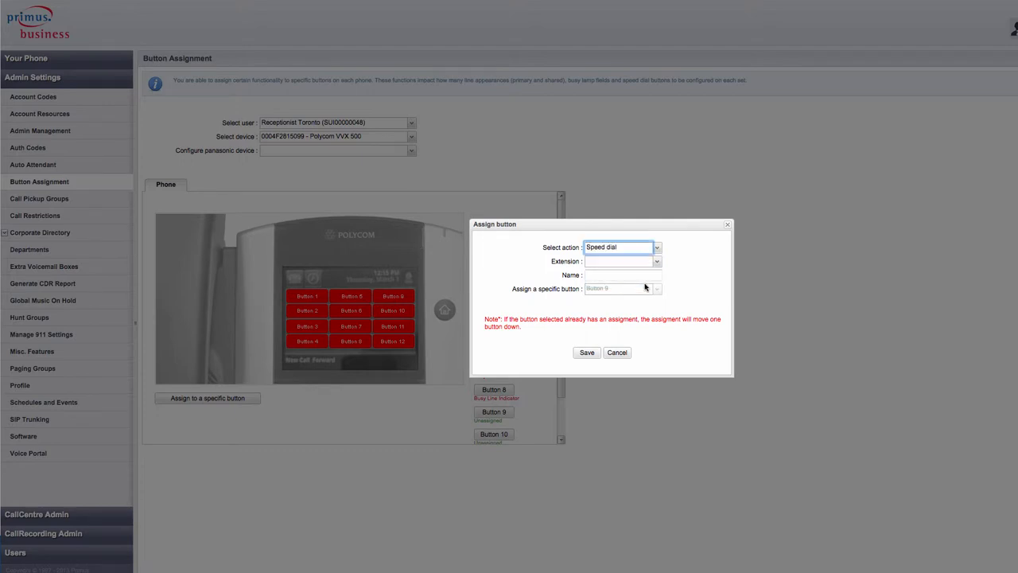
left_click(620, 261)
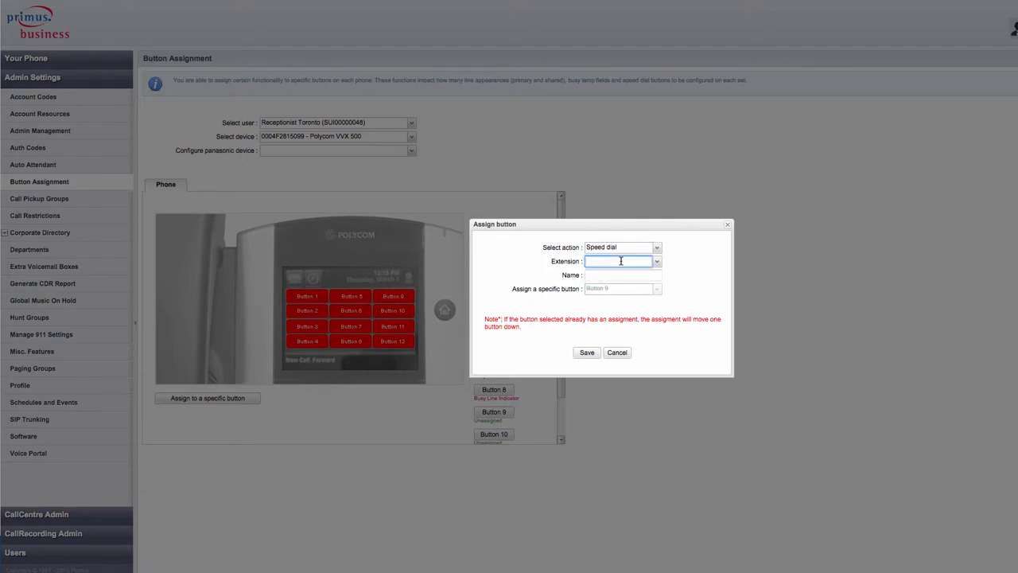
type("1")
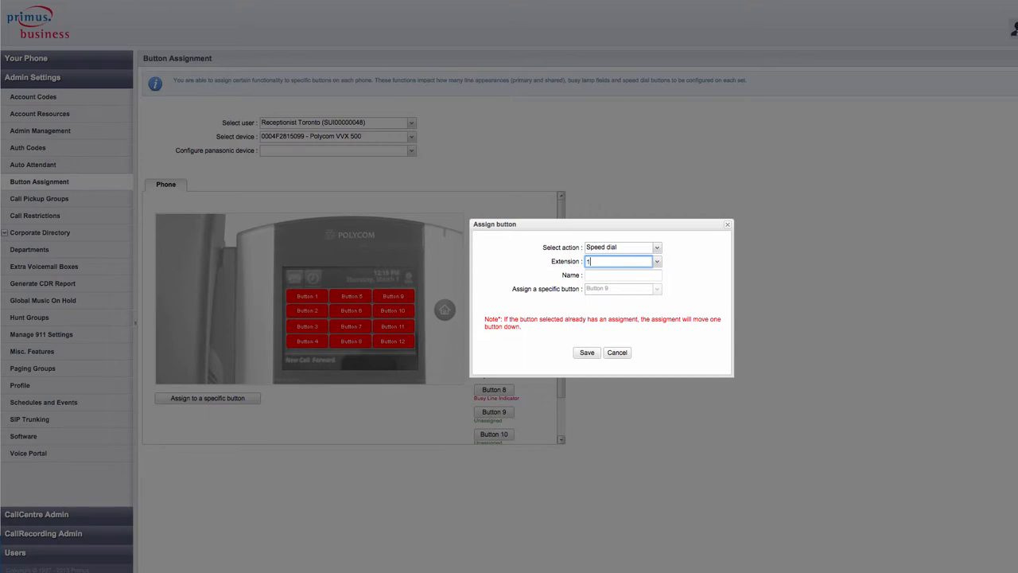
type("888")
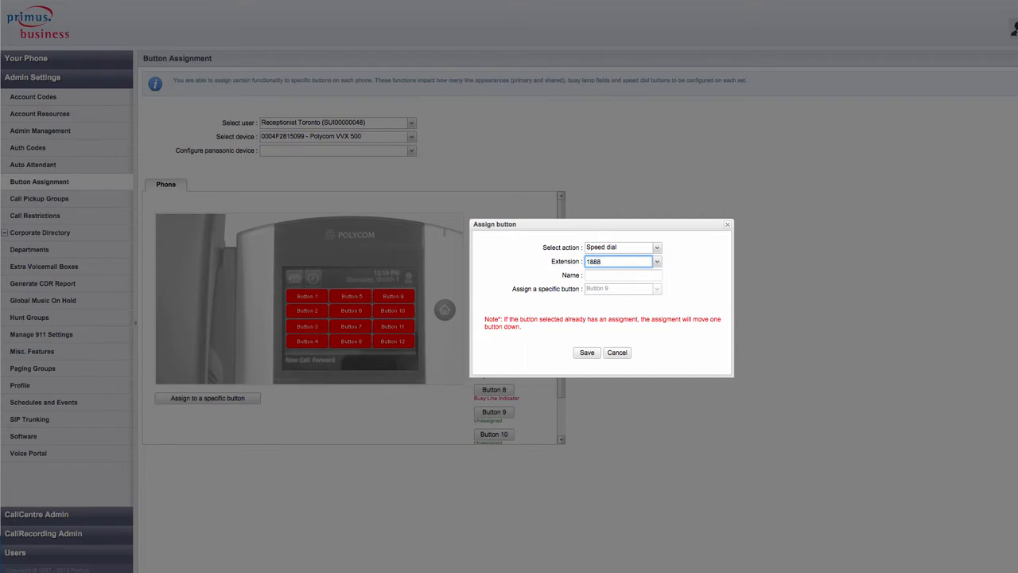
type("1234567")
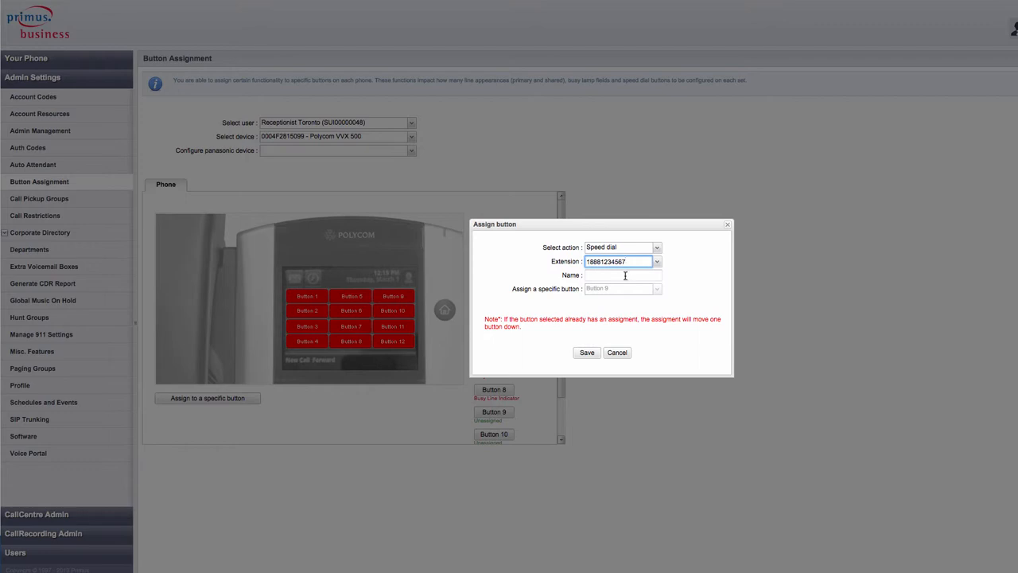
Step: Enter 'ABC Company' as the Button 9 speed dial's name
left_click(623, 275)
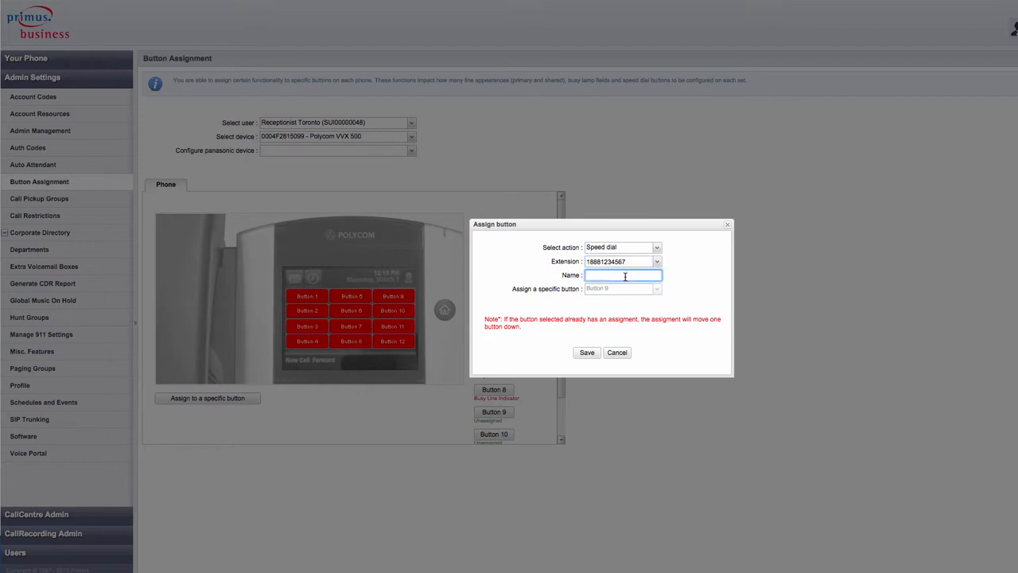
type("ABC Company")
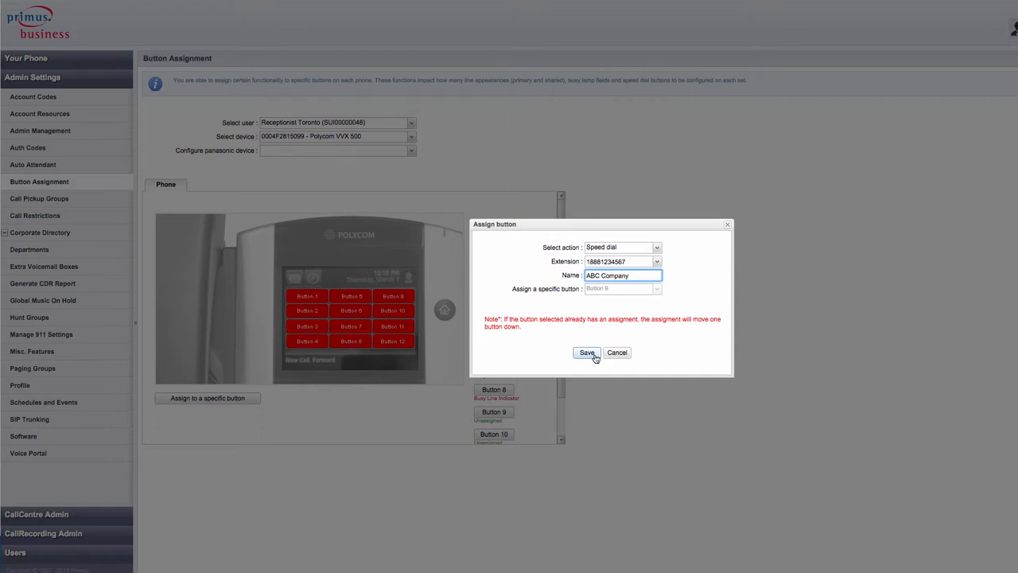
Step: Save the Button 9 speed dial and confirm it appears as Speed Dial in the list
left_click(587, 353)
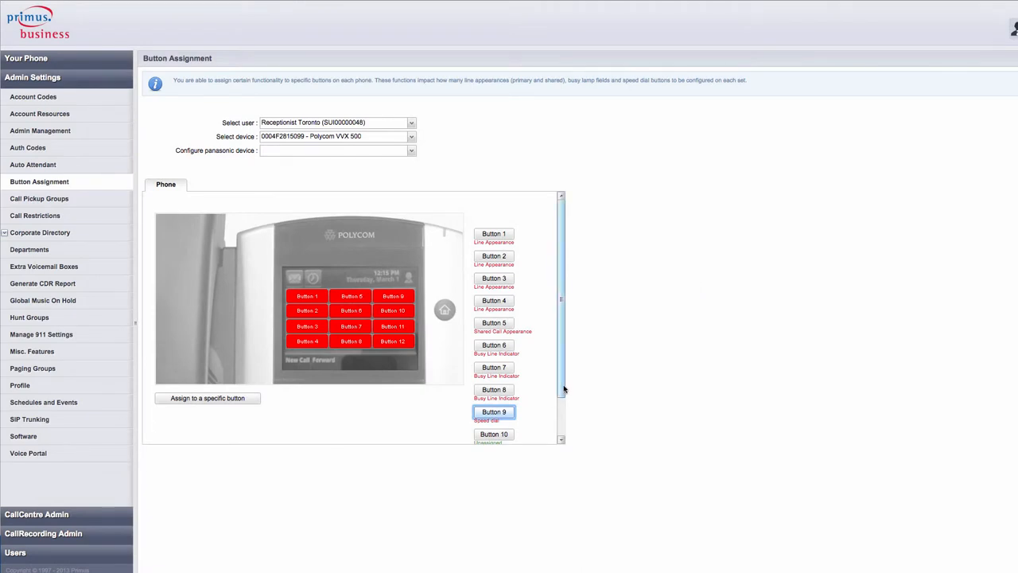
scroll("down", 3)
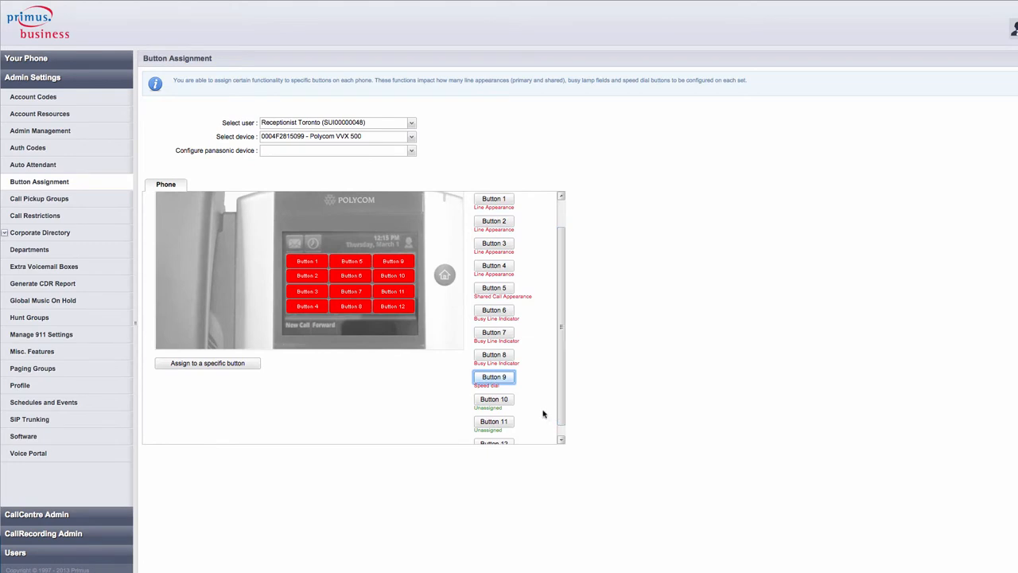